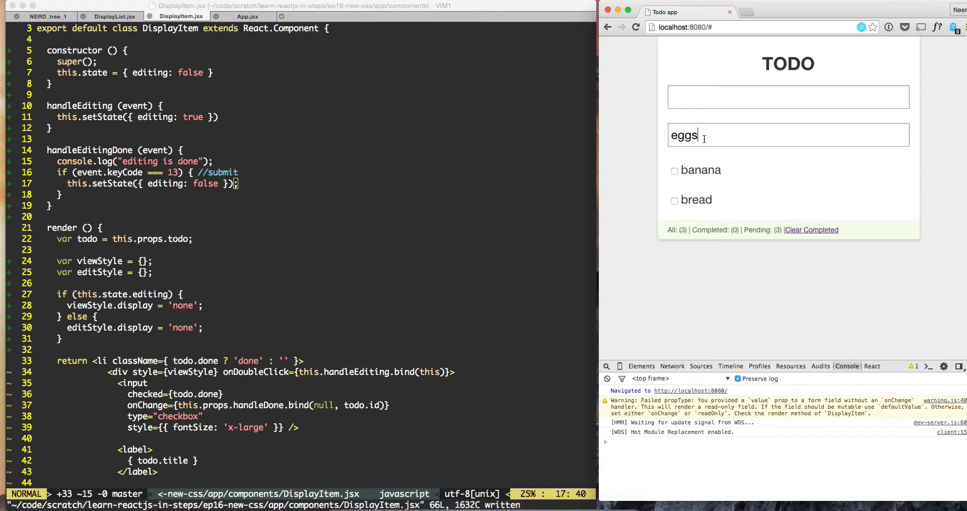
- Submit the edited 'eggs' todo so the console logs that editing is done
{"action": "key", "text": "enter"}
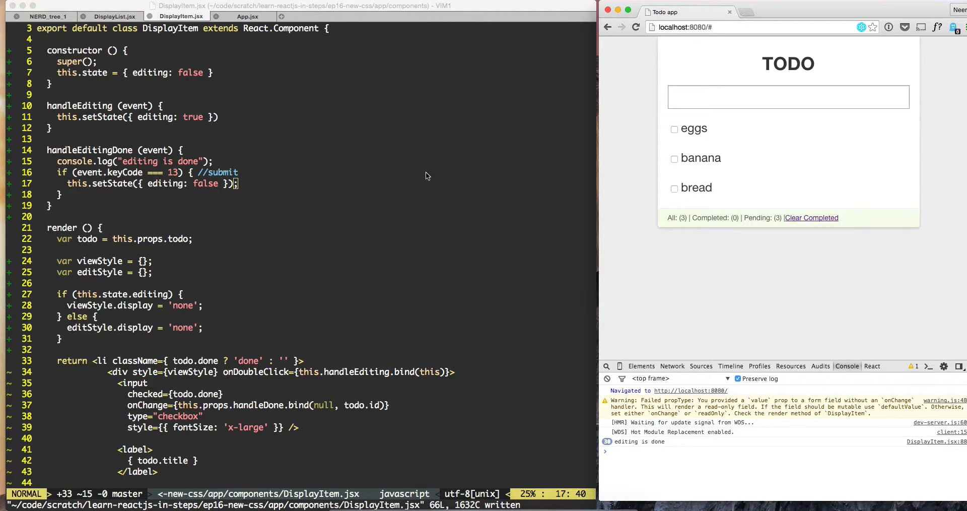
{"action": "mouse_move", "coordinate": [379, 326]}
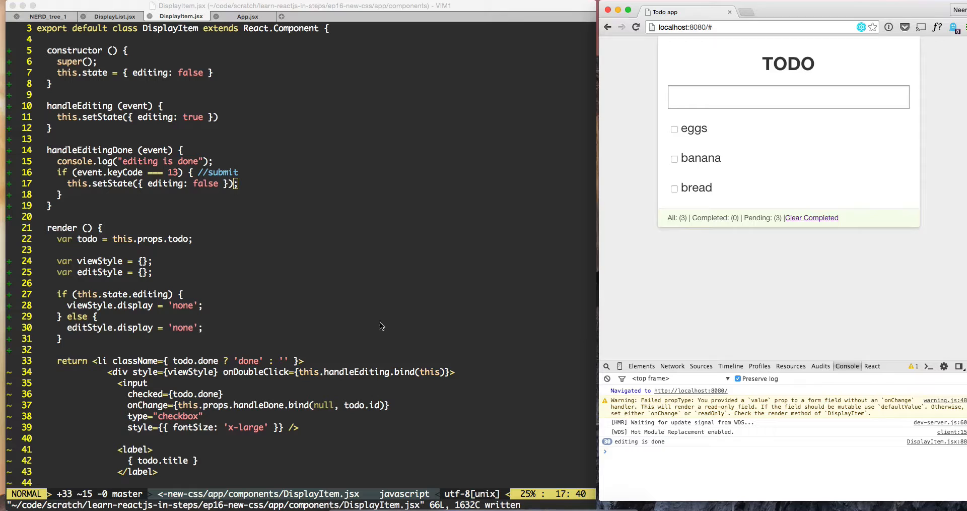
- Add onChange={this.handleEditingChange.bind(this)} to the edit text input in DisplayItem.jsx
{"action": "scroll", "scroll_direction": "down", "scroll_amount": 3}
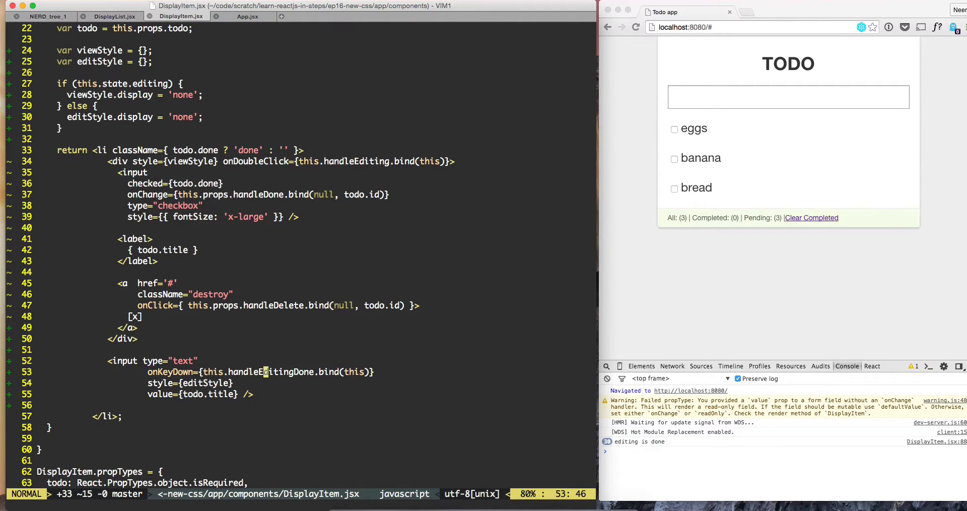
{"action": "type", "text": "on"}
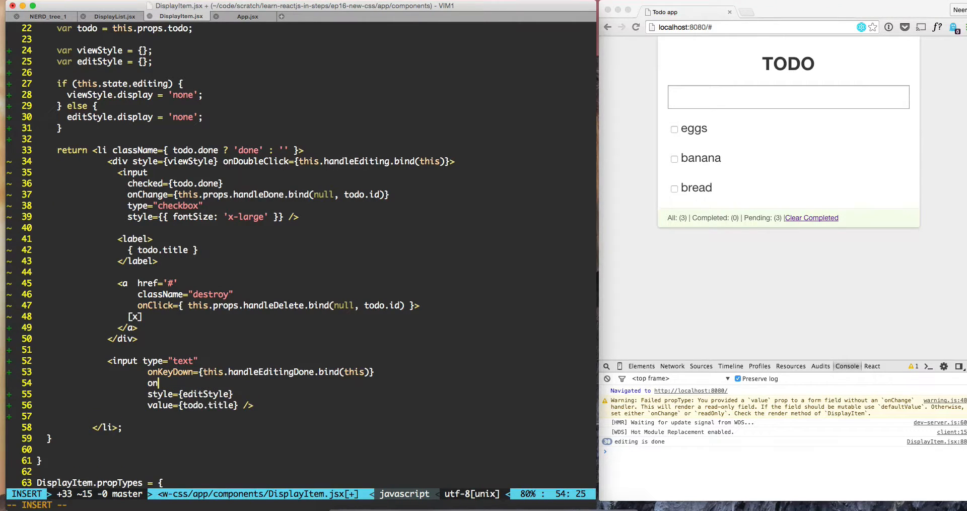
{"action": "type", "text": "Change="}
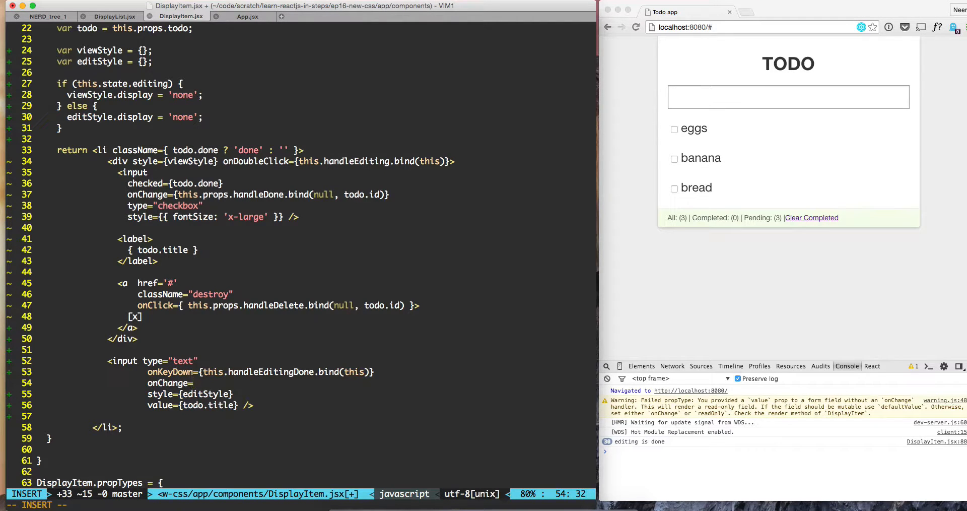
{"action": "type", "text": "{this.hand"}
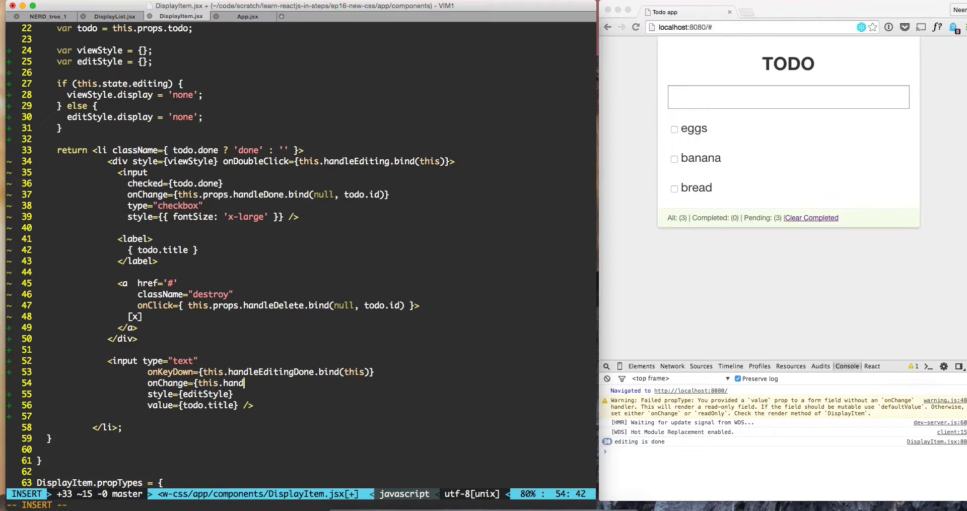
{"action": "type", "text": "leEditingC"}
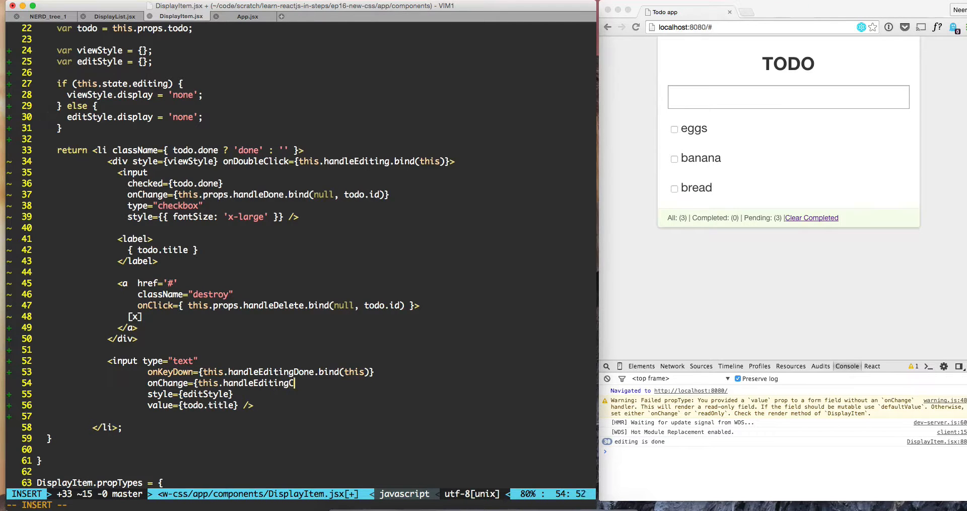
{"action": "type", "text": "hange.bind"}
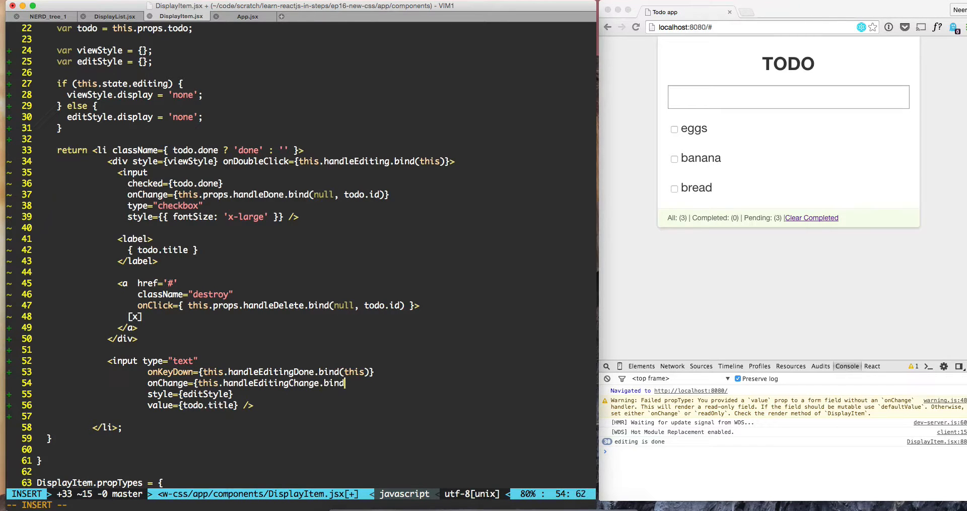
{"action": "type", "text": "(this)}"}
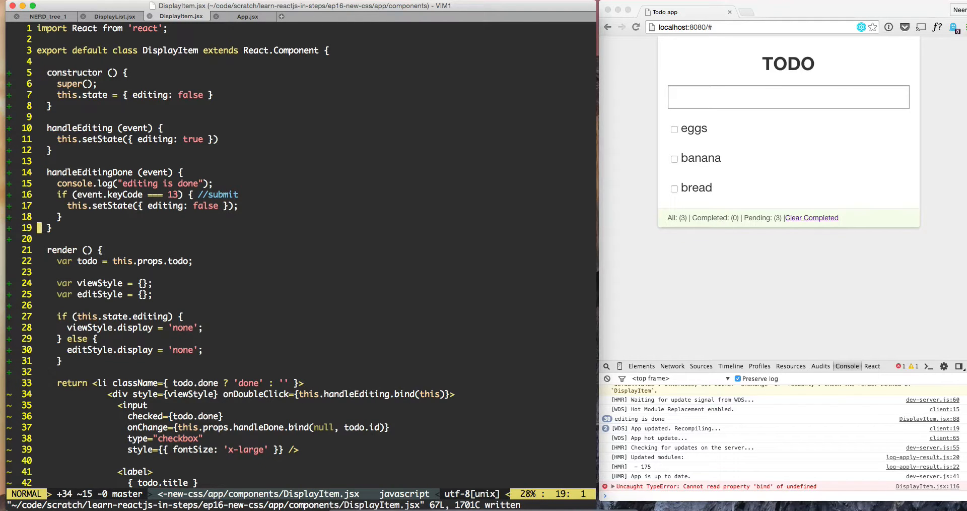
- Write a handleEditingChange (event) method whose body reads event.target.value
{"action": "type", "text": "h"}
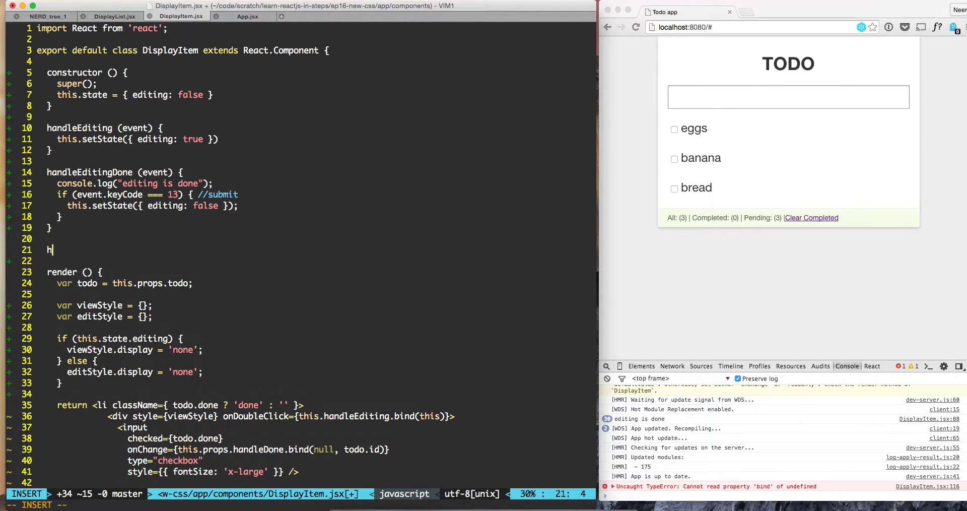
{"action": "type", "text": "andleEditingC"}
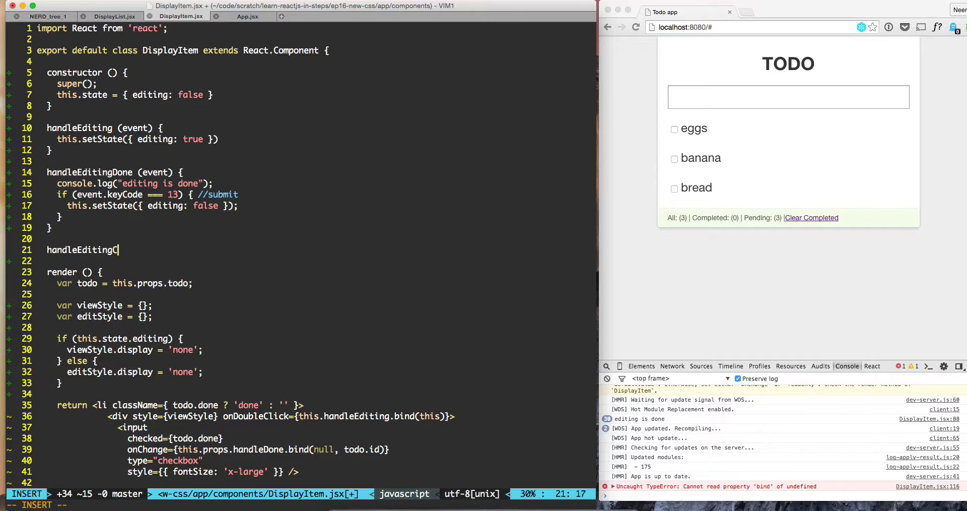
{"action": "type", "text": "hange (event) {"}
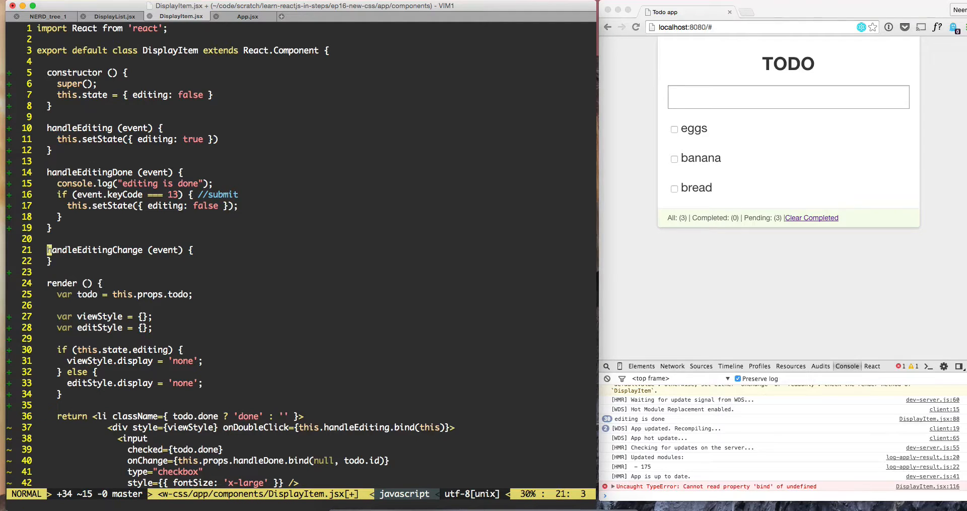
{"action": "type", "text": "event.targe"}
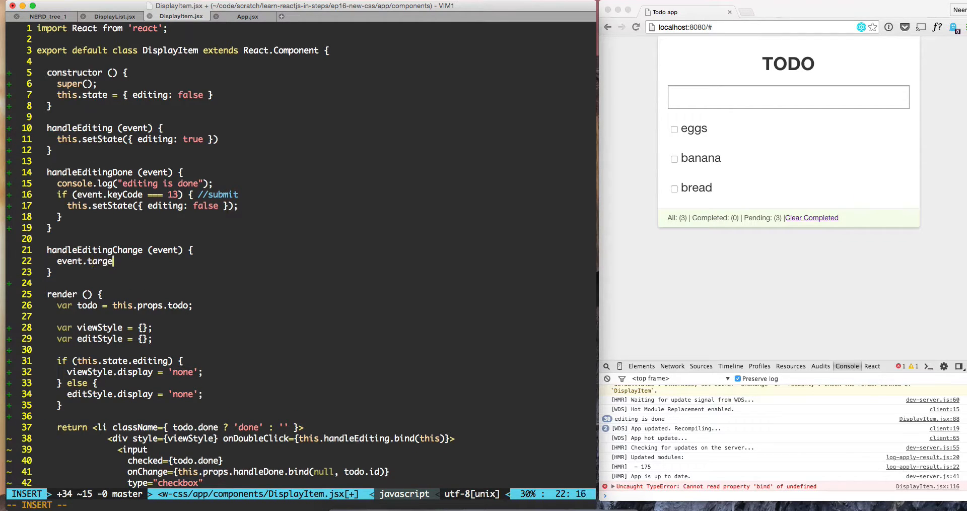
{"action": "type", "text": "t.value"}
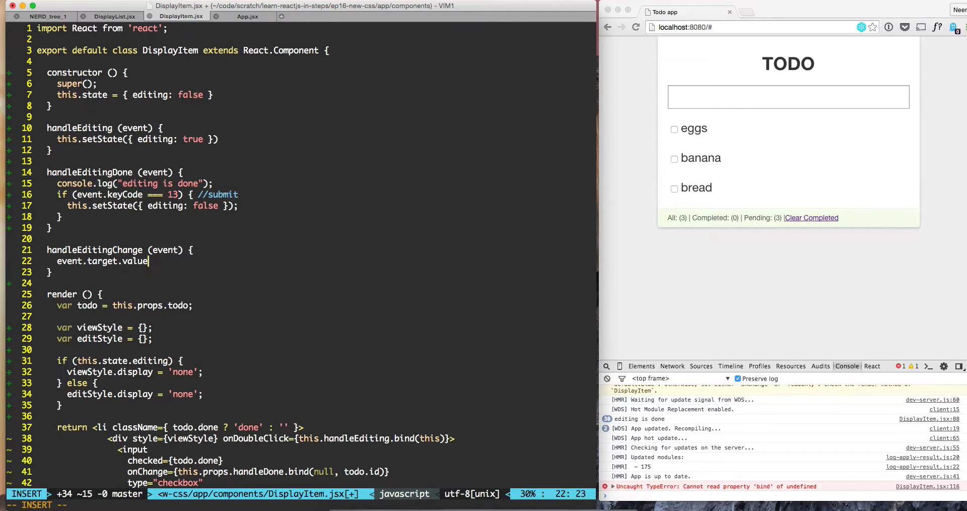
{"action": "type", "text": ";"}
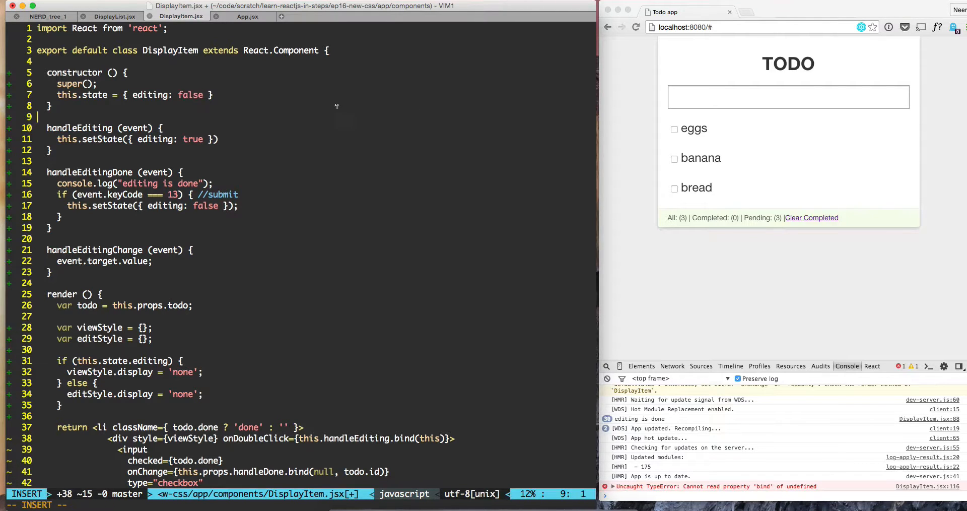
- Add changedText to the initial state and store event.target.value in var _changedText
{"action": "key", "text": "Escape"}
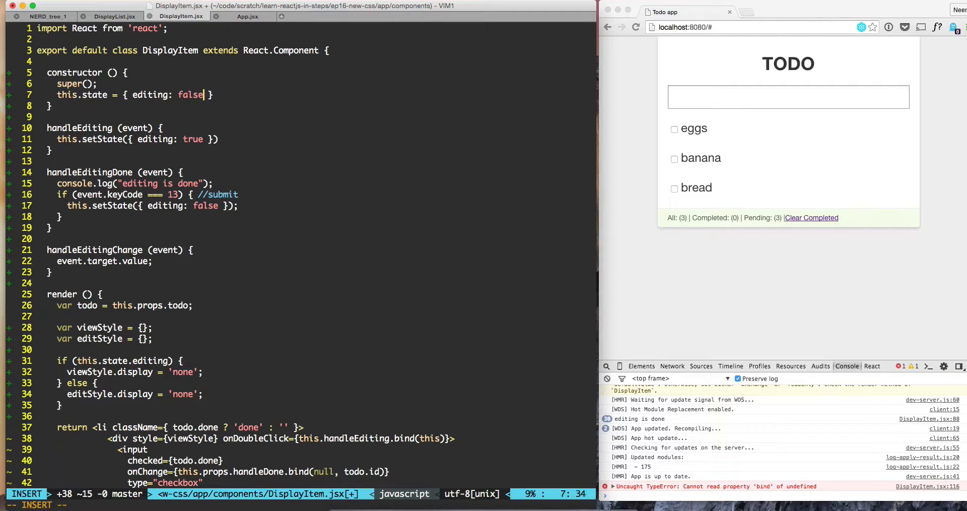
{"action": "type", "text": ", change"}
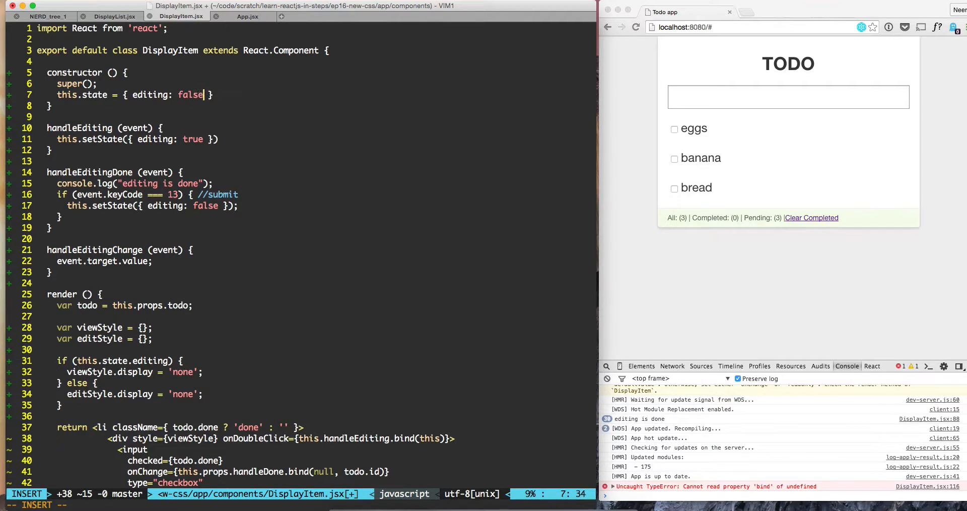
{"action": "key", "text": "Escape"}
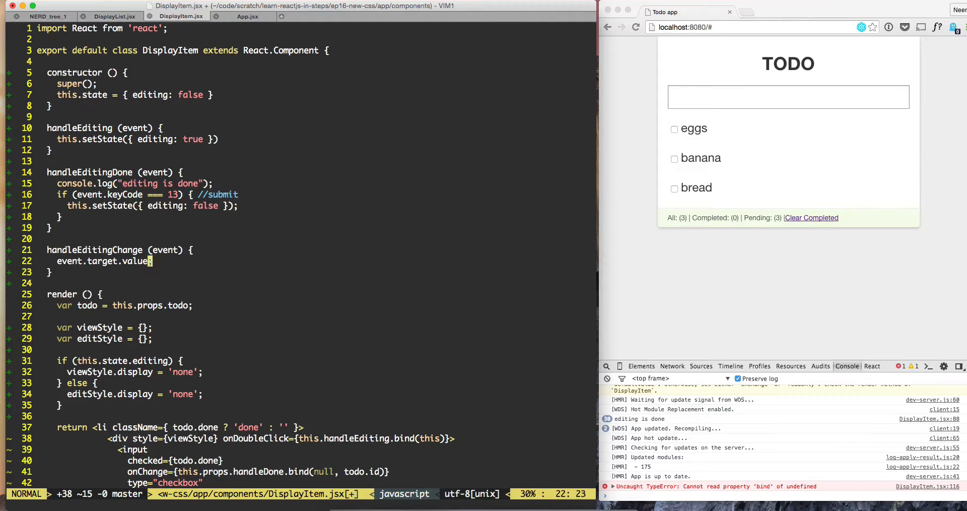
{"action": "key", "text": "i"}
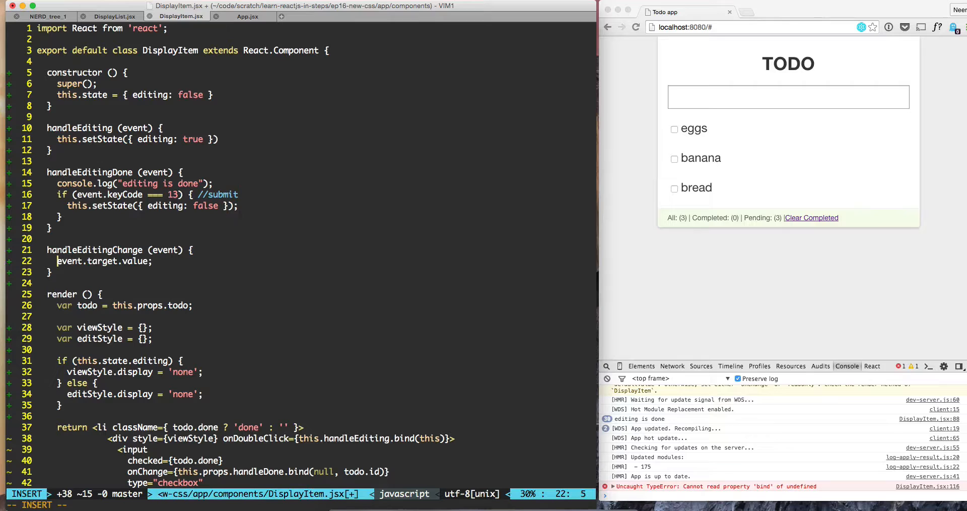
{"action": "type", "text": "var _changed"}
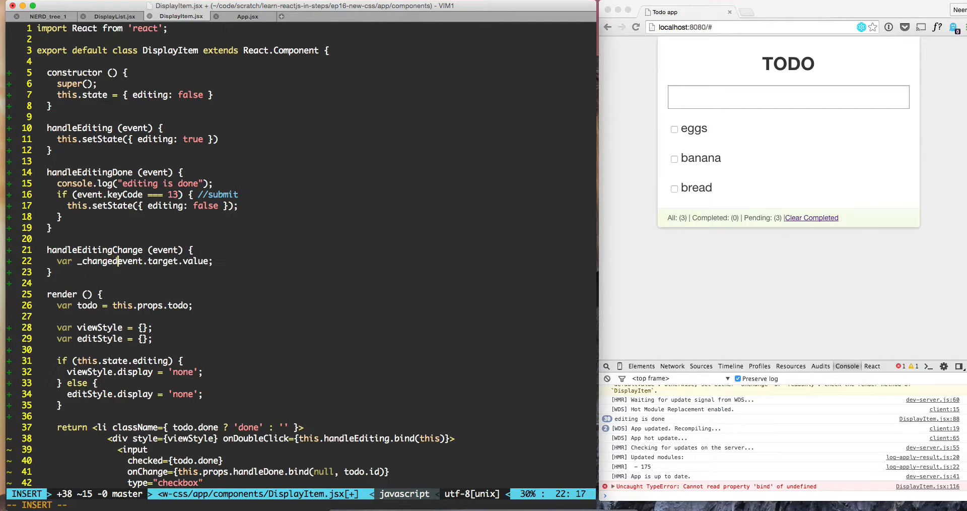
{"action": "type", "text": "Text ="}
{"action": "type", "text": "this"}
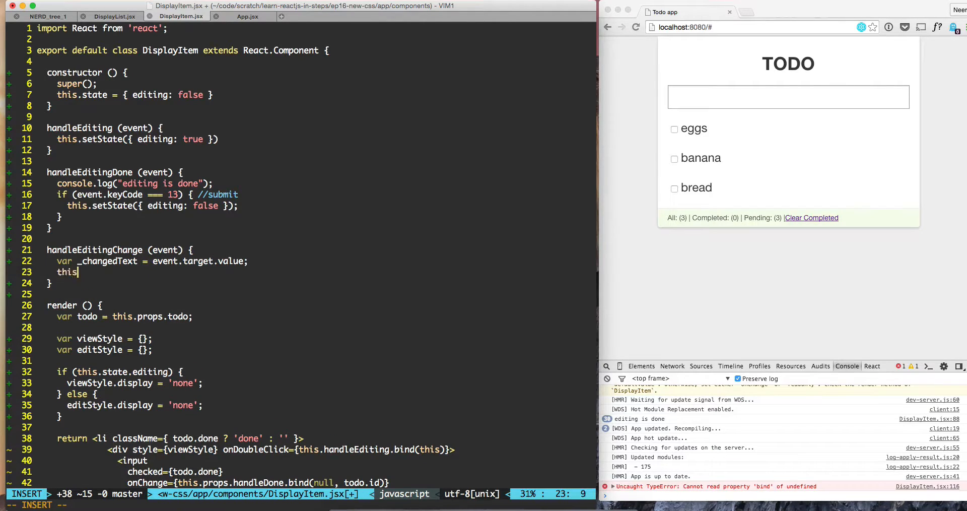
- Call this.setState({ changedText: _changedText }) inside handleEditingChange
{"action": "type", "text": ".setState"}
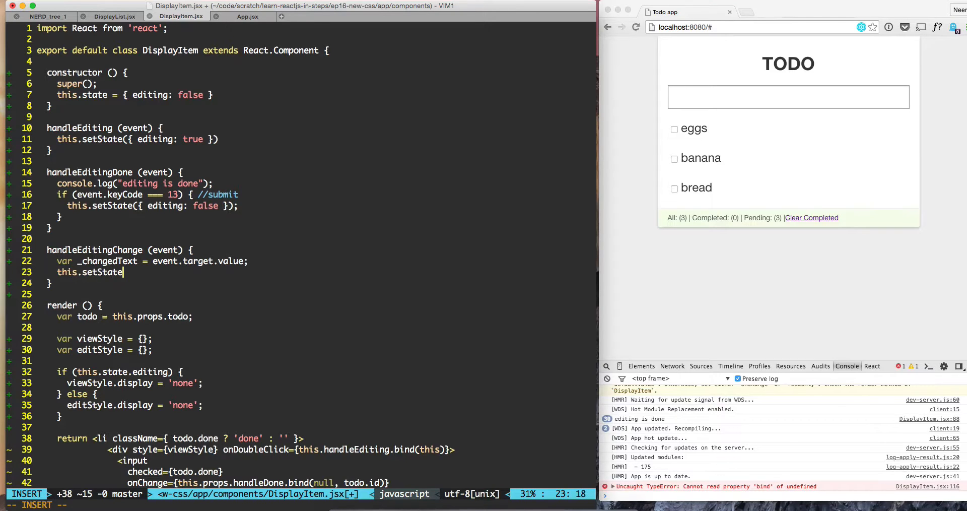
{"action": "type", "text": "({"}
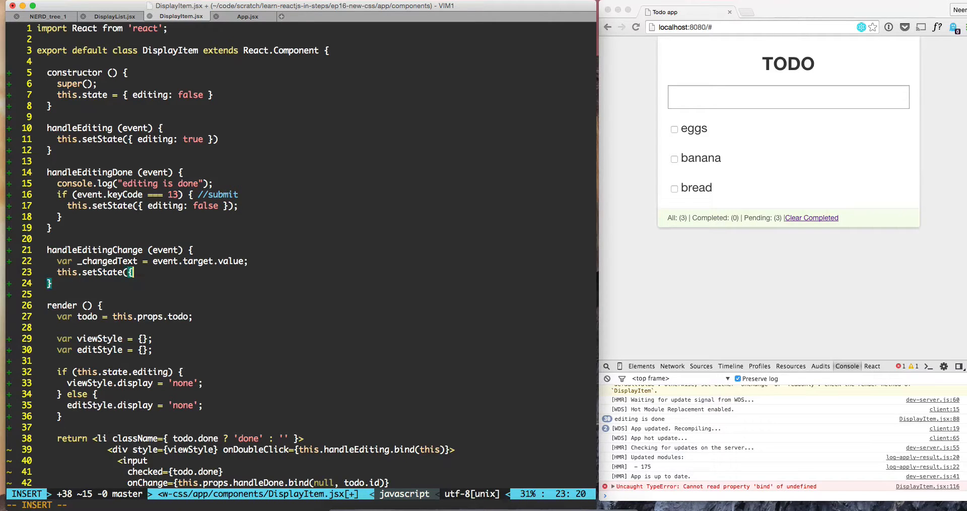
{"action": "type", "text": "changed"}
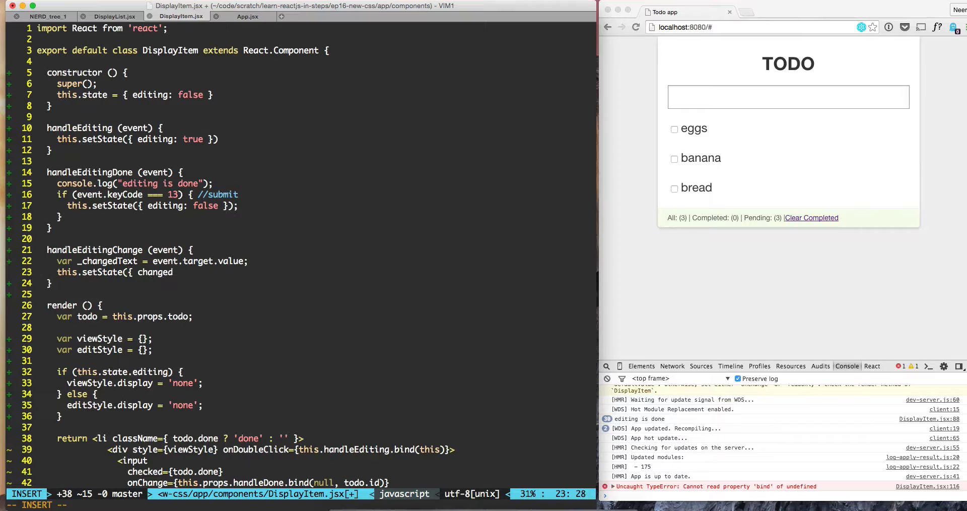
{"action": "type", "text": "Text"}
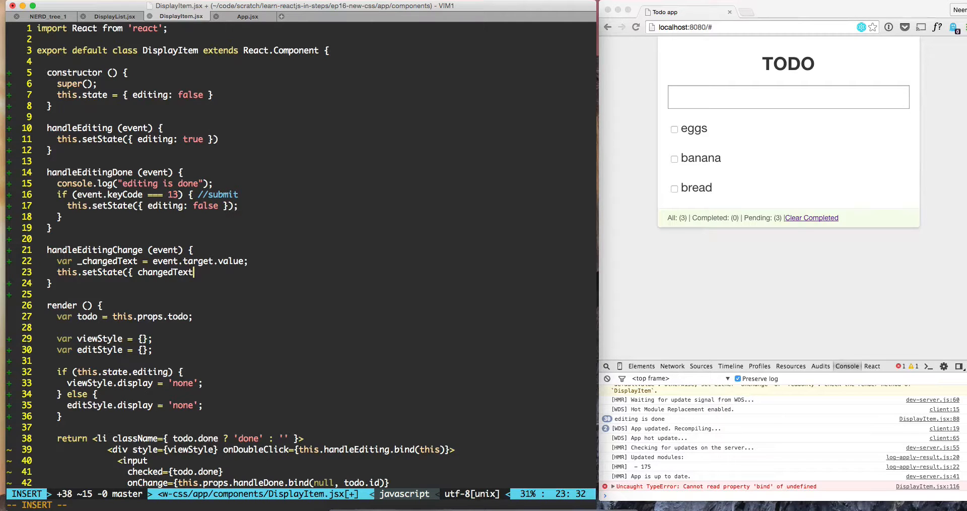
{"action": "type", "text": ": _changed"}
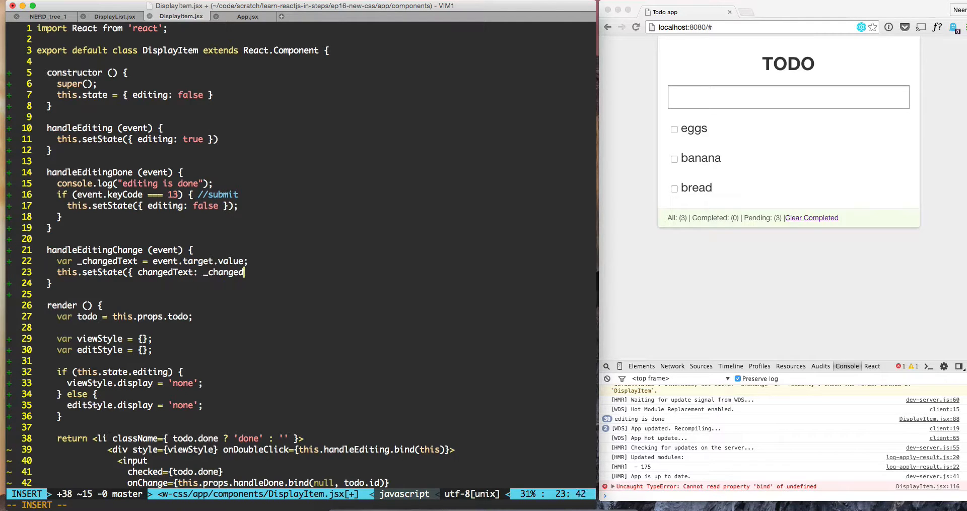
{"action": "type", "text": "Text });"}
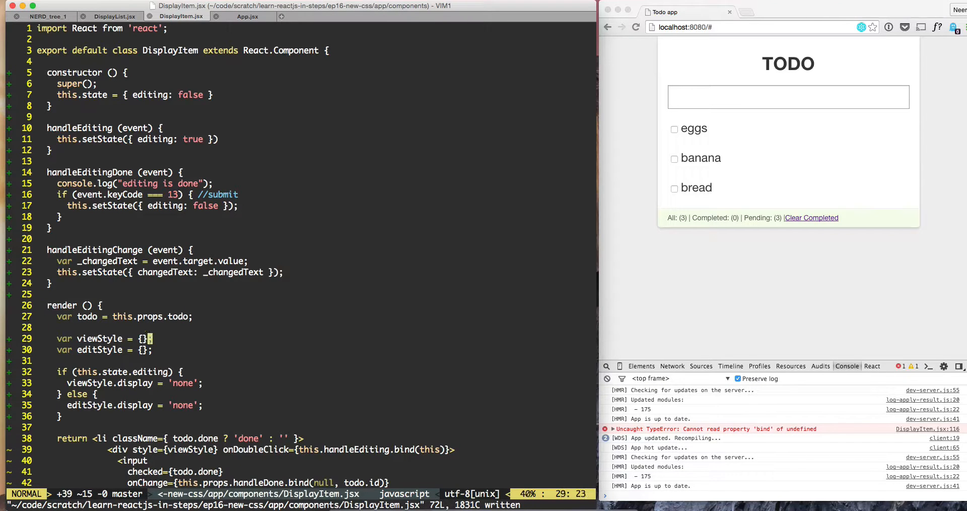
- Bind the edit input's value to this.state.changedText
{"action": "scroll", "scroll_direction": "down", "scroll_amount": 3}
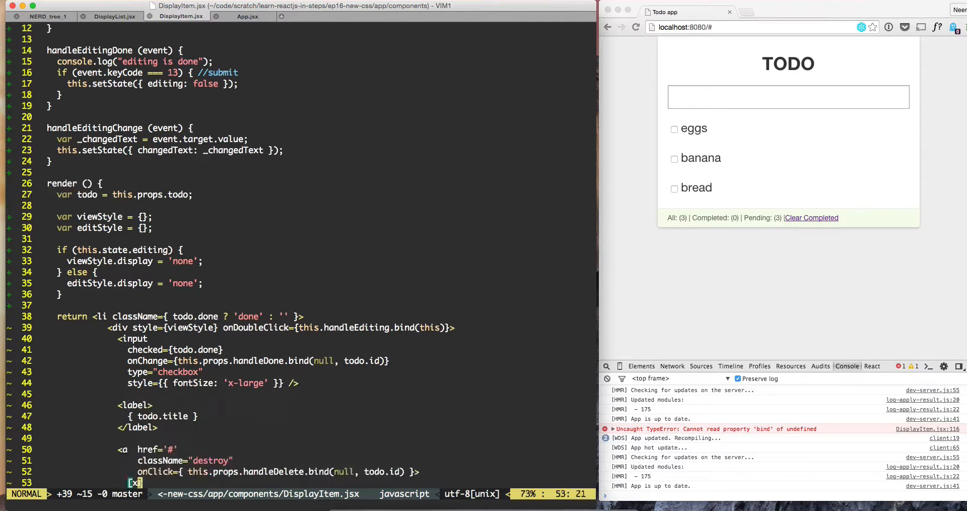
{"action": "scroll", "scroll_direction": "down", "scroll_amount": 3}
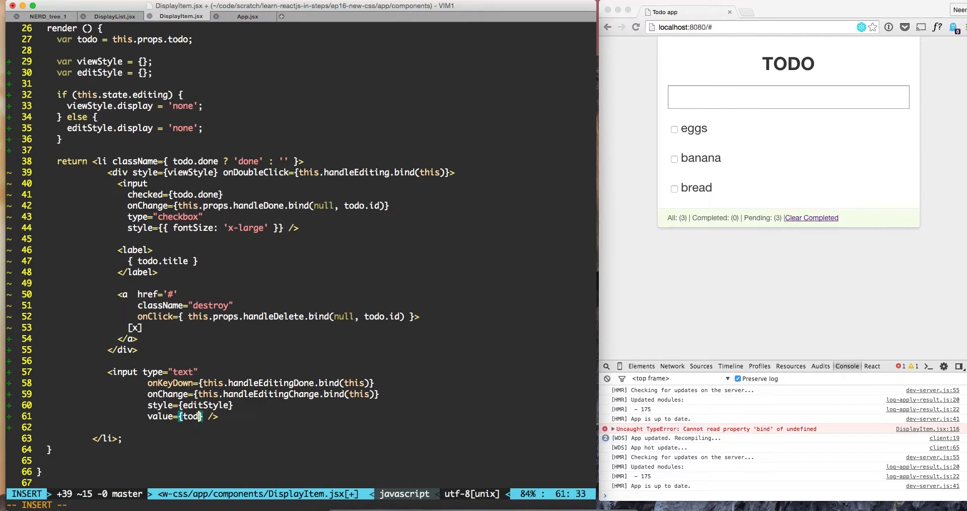
{"action": "type", "text": "his"}
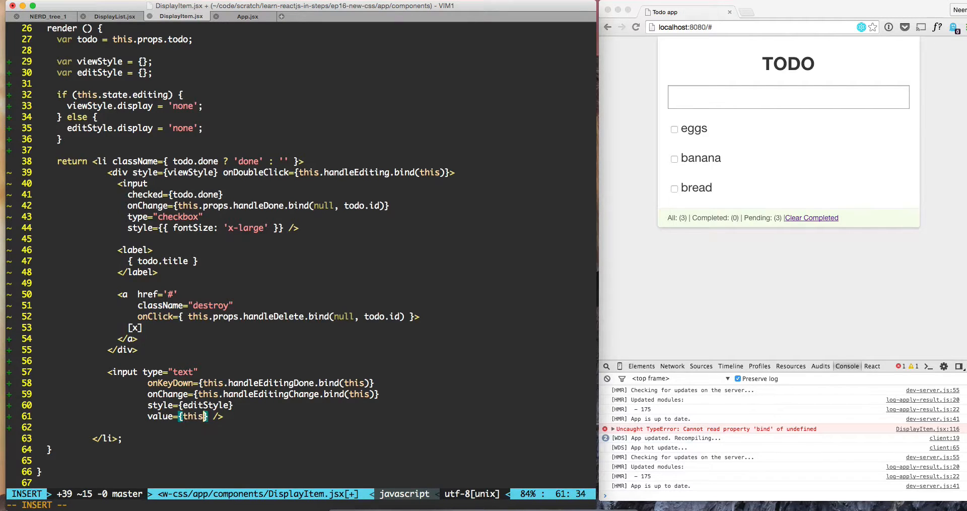
{"action": "type", "text": "state.changedText"}
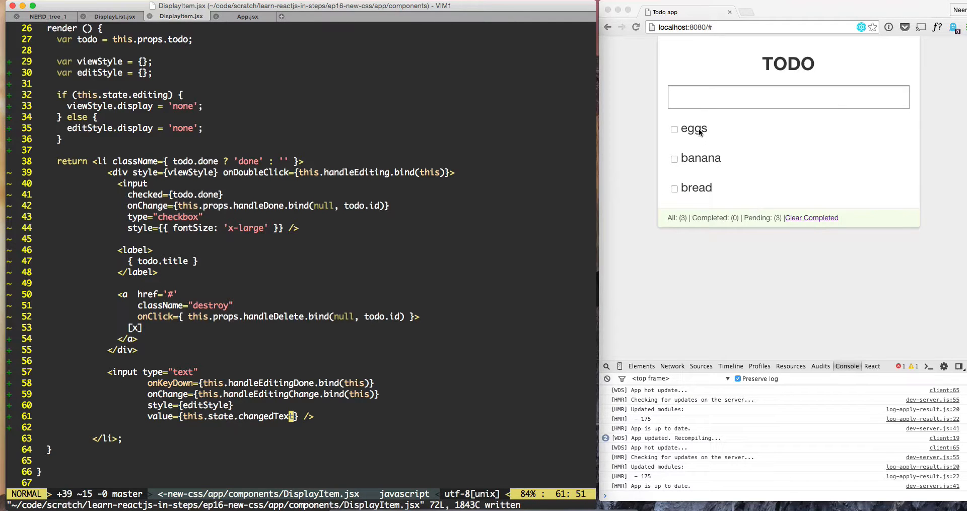
- Put the 'eggs' todo into edit mode and type 'dsdsf' to confirm input appears
{"action": "double_click", "coordinate": [693, 128]}
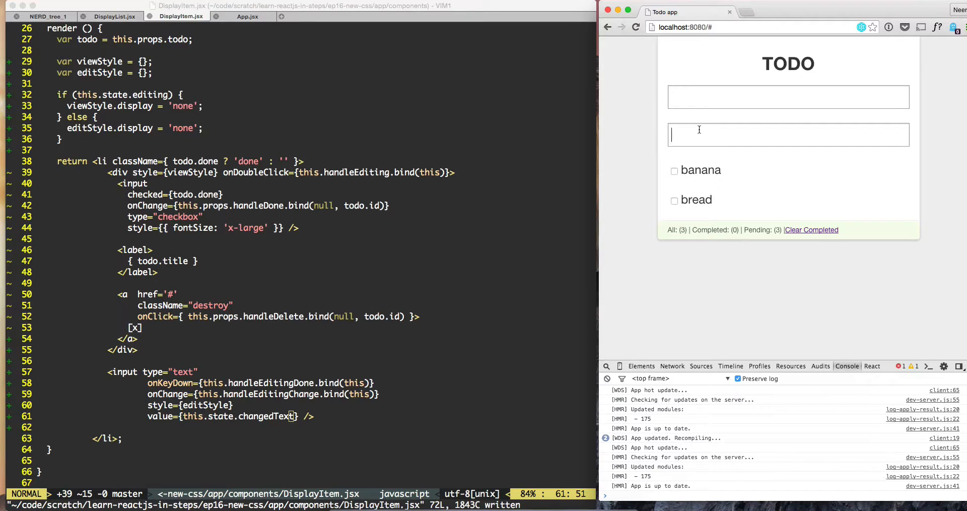
{"action": "type", "text": "dsdsfsdfsfsdfdsfdsfdsfssd"}
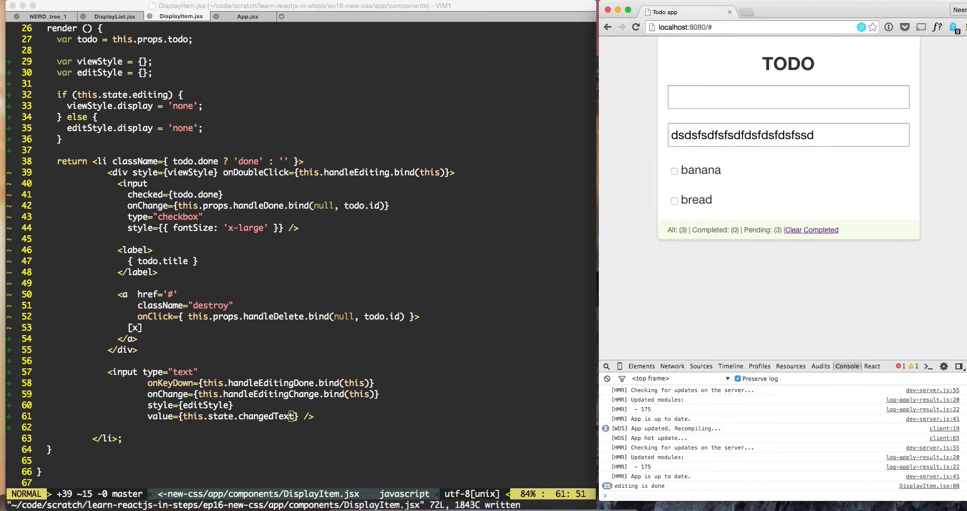
{"action": "mouse_move", "coordinate": [71, 294]}
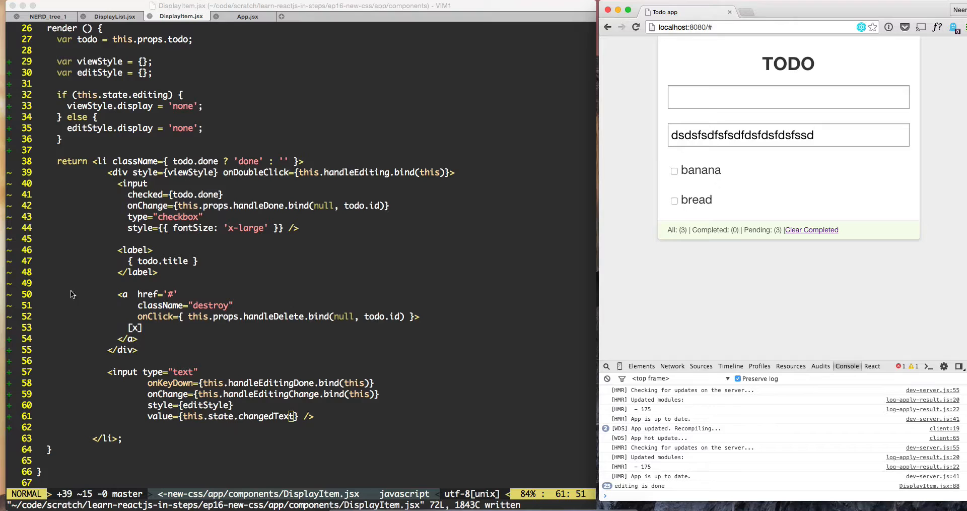
{"action": "scroll", "scroll_direction": "down", "scroll_amount": 3}
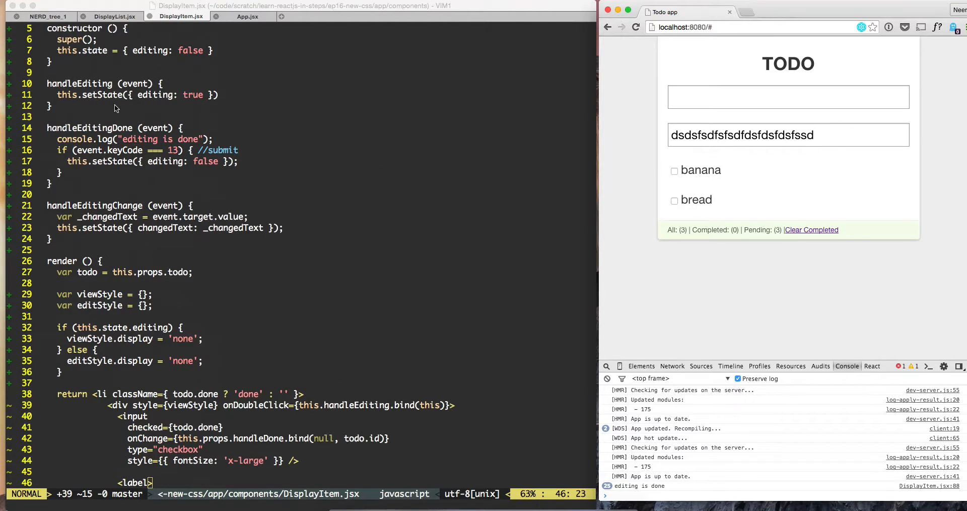
{"action": "scroll", "scroll_direction": "down", "scroll_amount": 3}
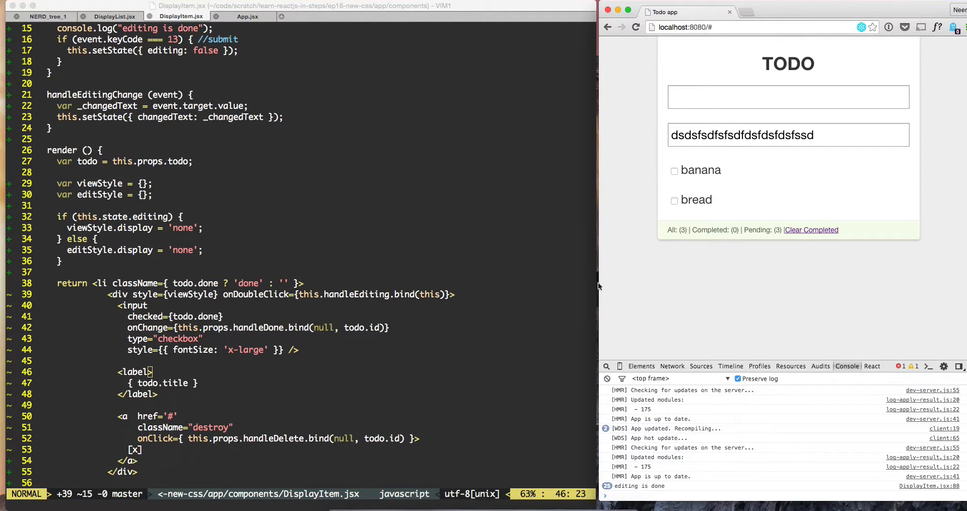
{"action": "mouse_move", "coordinate": [586, 269]}
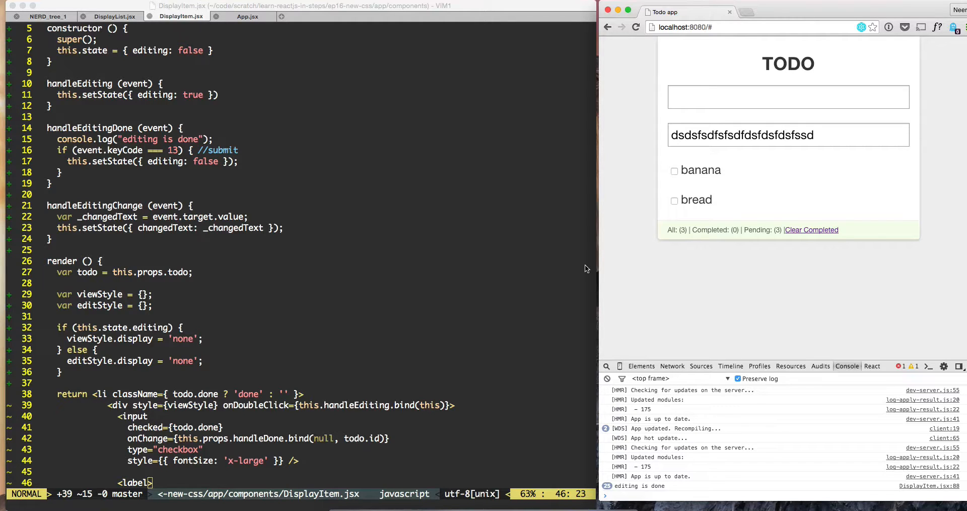
{"action": "mouse_move", "coordinate": [365, 169]}
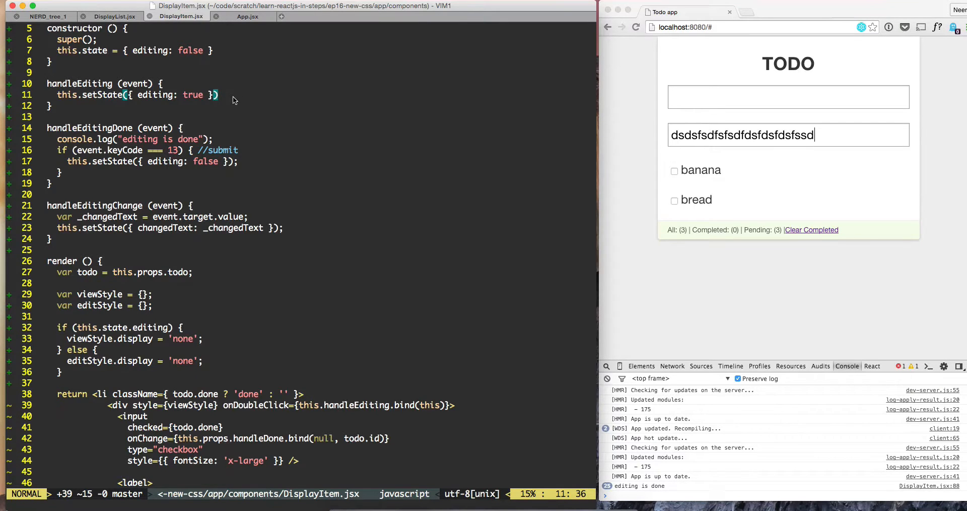
- Add changedText: this.props.todo.title to the setState call in handleEditing
{"action": "type", "text": ","}
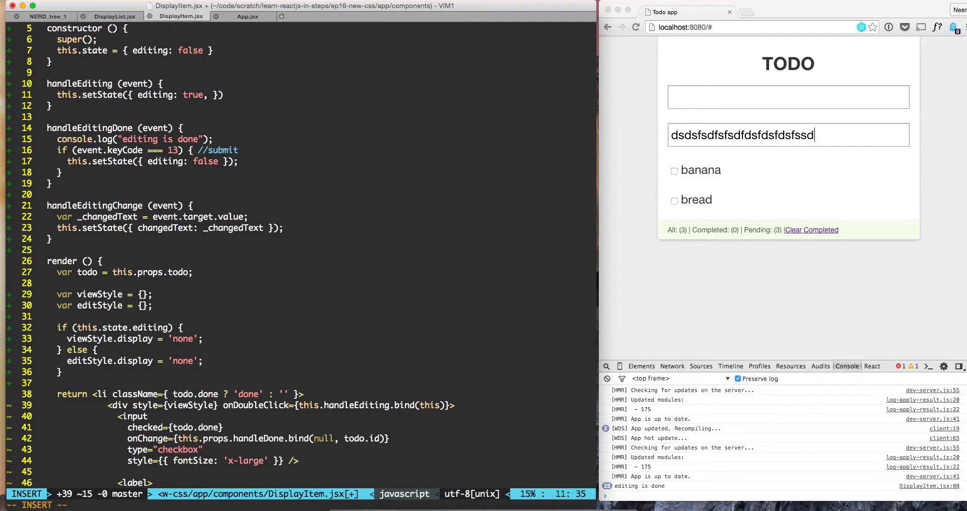
{"action": "type", "text": "changedText:"}
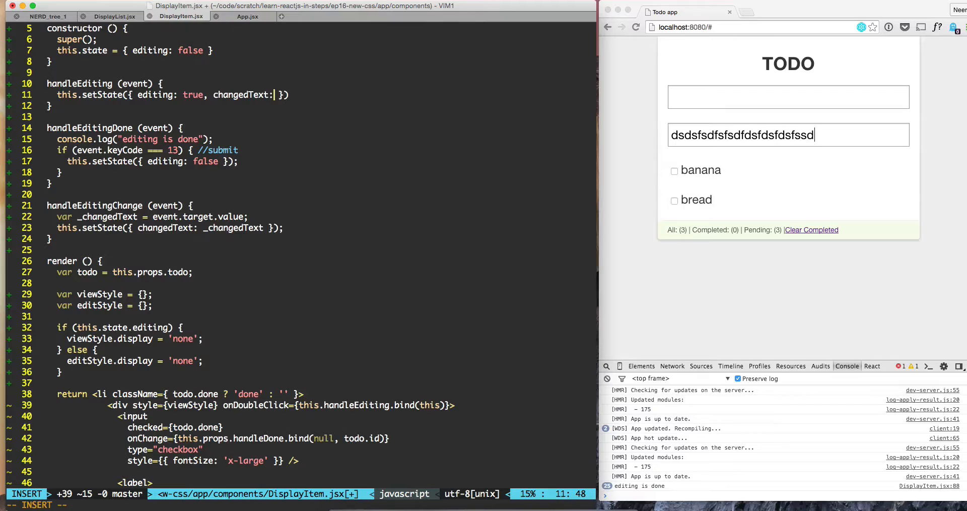
{"action": "type", "text": "this."}
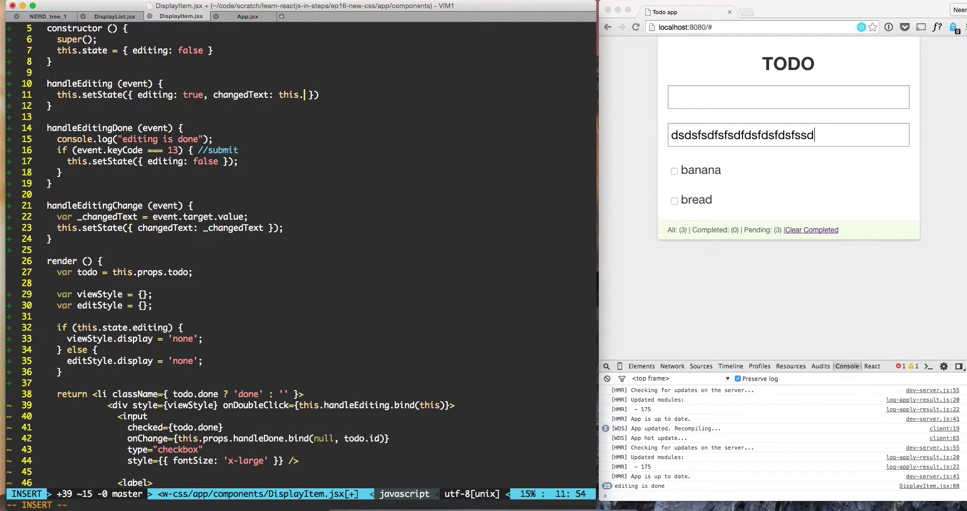
{"action": "type", "text": "props.todo.title"}
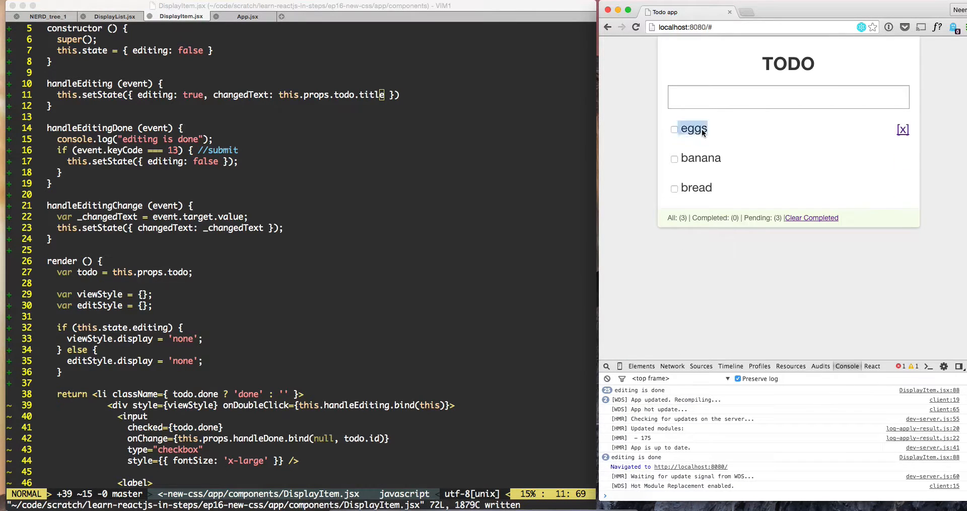
{"action": "double_click", "coordinate": [694, 129]}
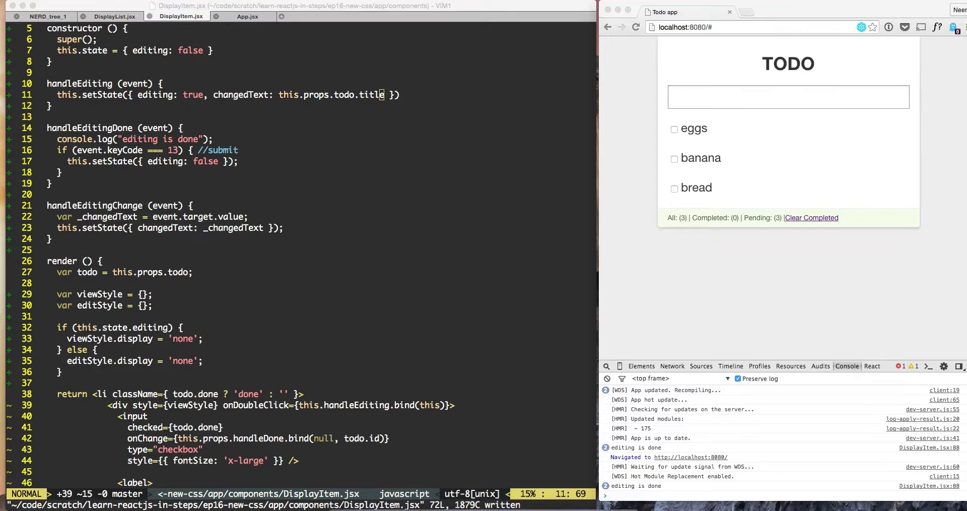
{"action": "mouse_move", "coordinate": [412, 398]}
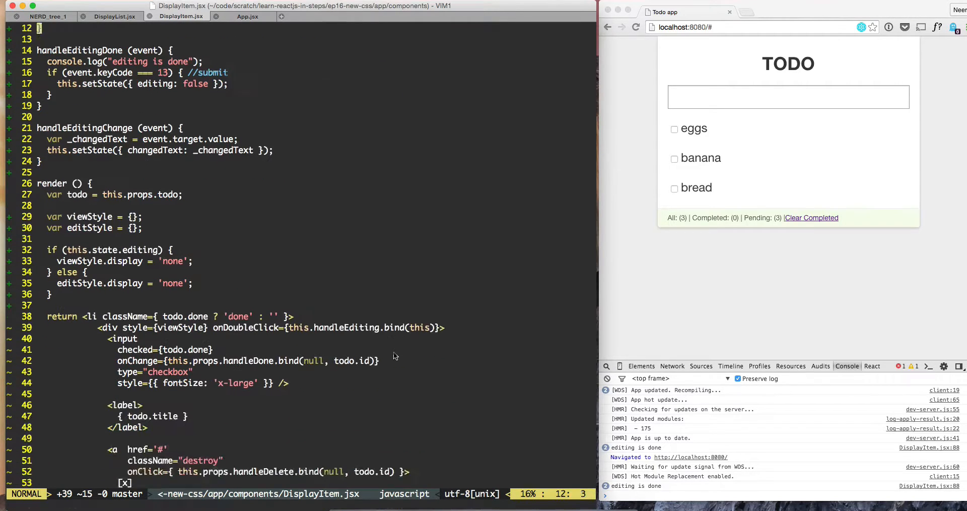
- Change the todo label expression to { this.state.changedText }
{"action": "scroll", "scroll_direction": "down", "scroll_amount": 3}
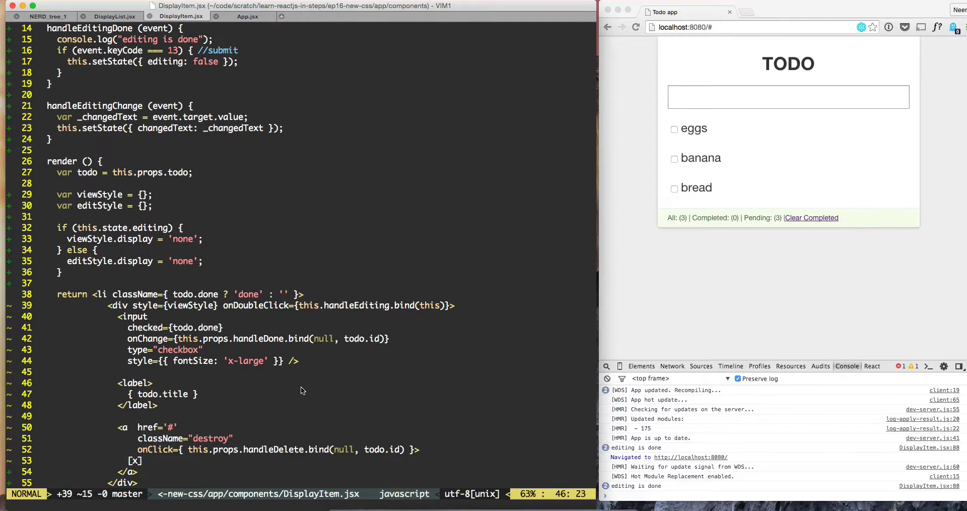
{"action": "left_click", "coordinate": [181, 394]}
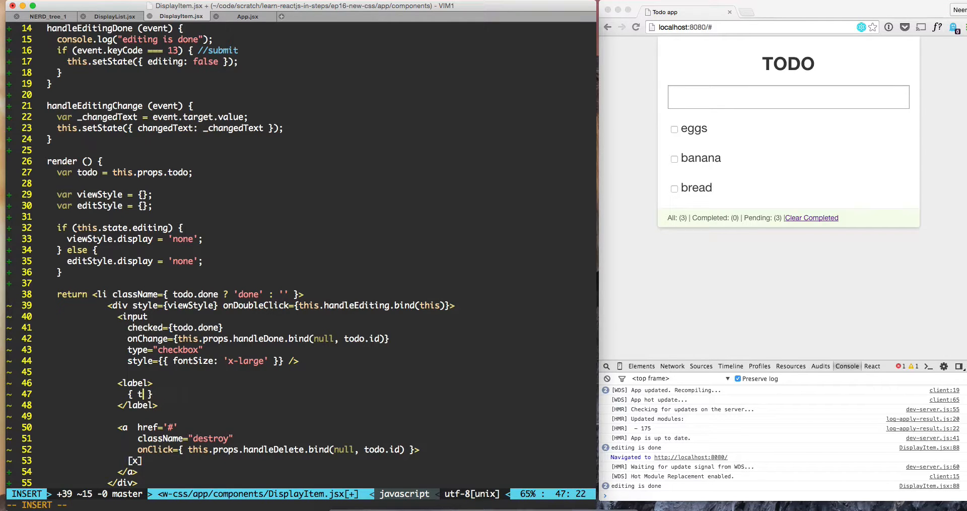
{"action": "type", "text": "his.state."}
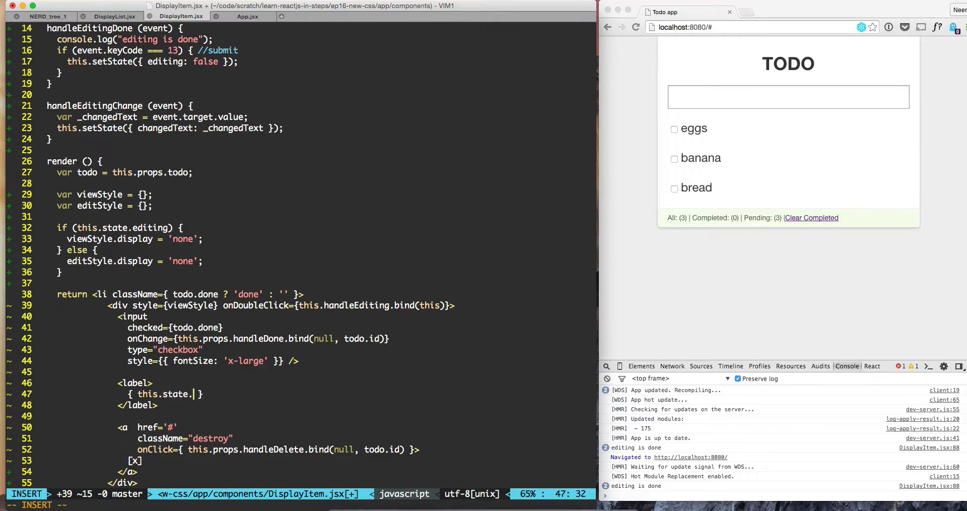
{"action": "type", "text": "changedText"}
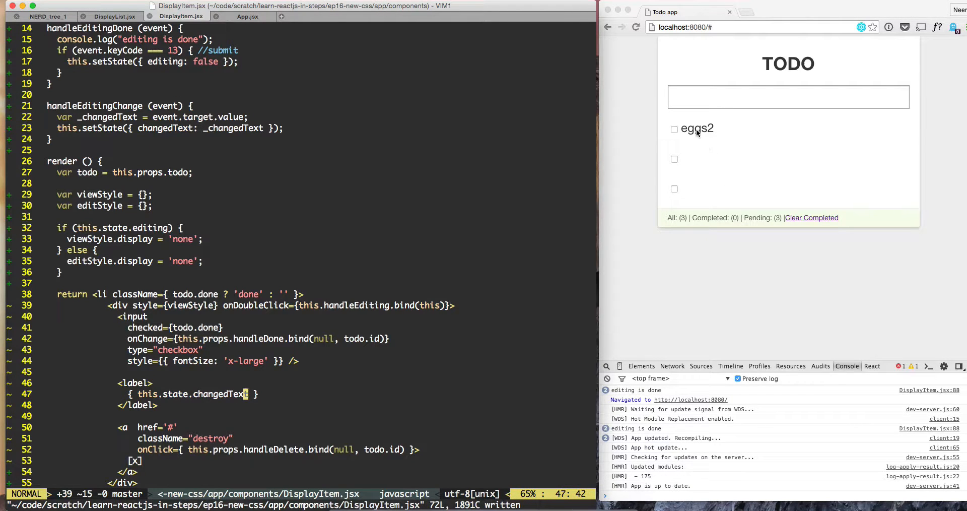
{"action": "mouse_move", "coordinate": [703, 182]}
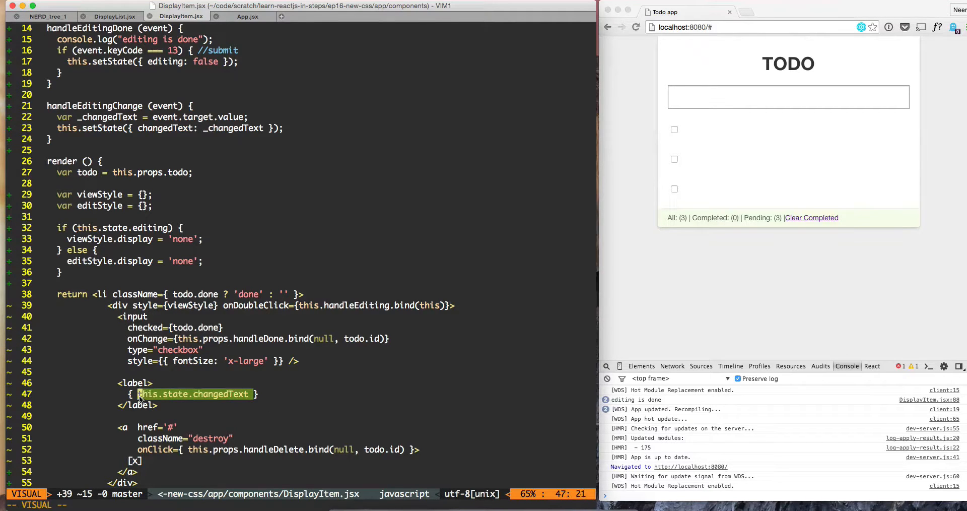
- Scroll to the DisplayItem constructor and type 'eggs' while preparing blank lines below it
{"action": "scroll", "scroll_direction": "down", "scroll_amount": 3}
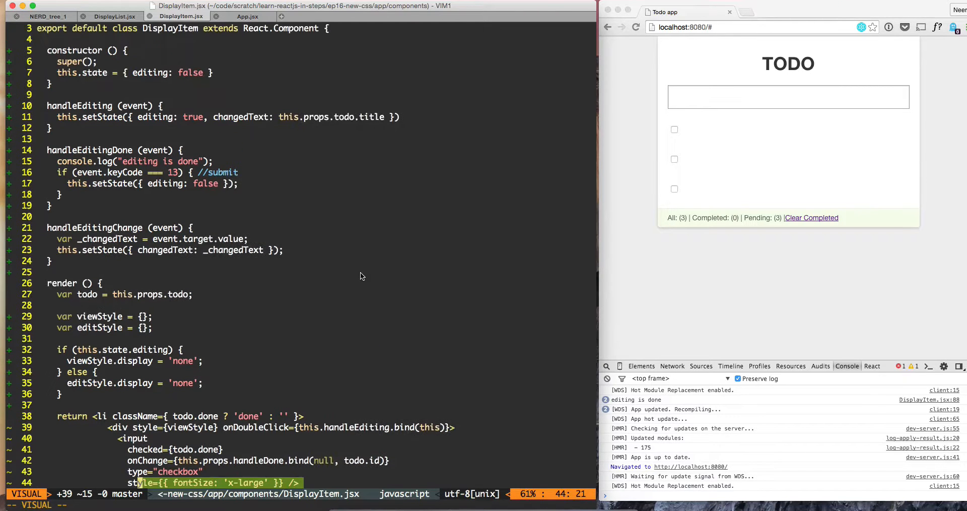
{"action": "mouse_move", "coordinate": [88, 108]}
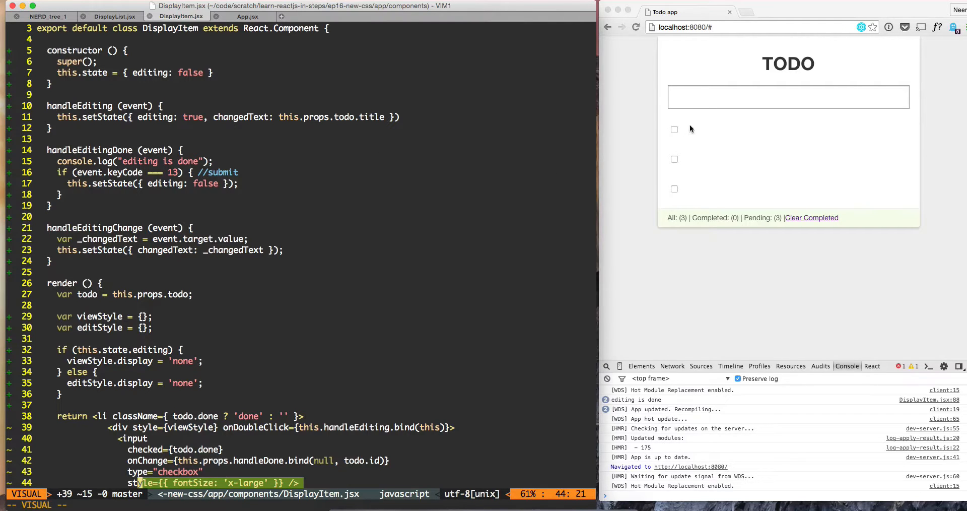
{"action": "mouse_move", "coordinate": [687, 131]}
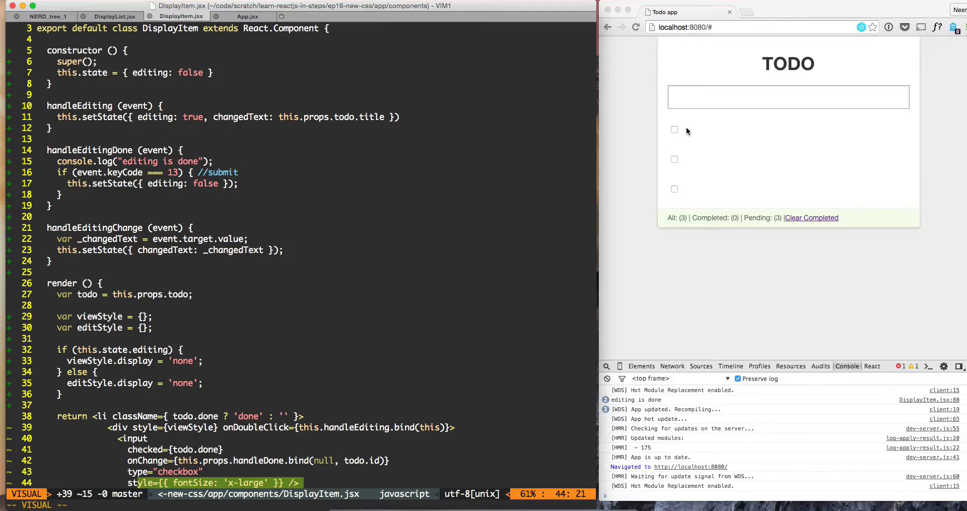
{"action": "type", "text": "eggs"}
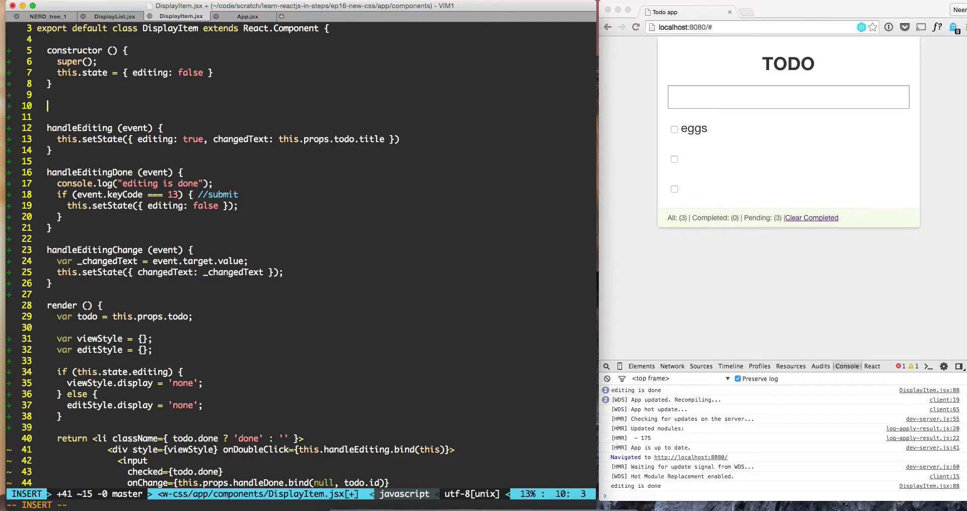
- Write componentDidMount () { console.log("component is mounted"); } after the constructor
{"action": "type", "text": "componentDid"}
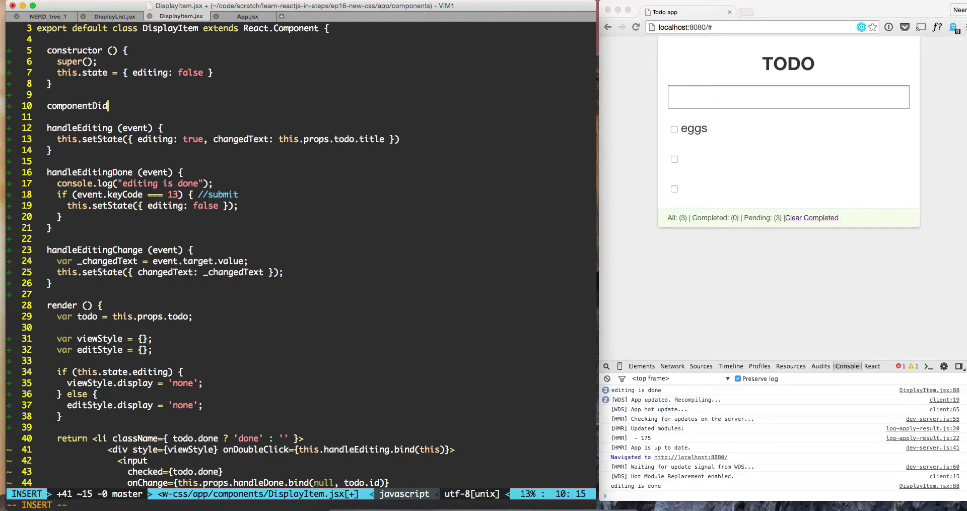
{"action": "type", "text": "Mou"}
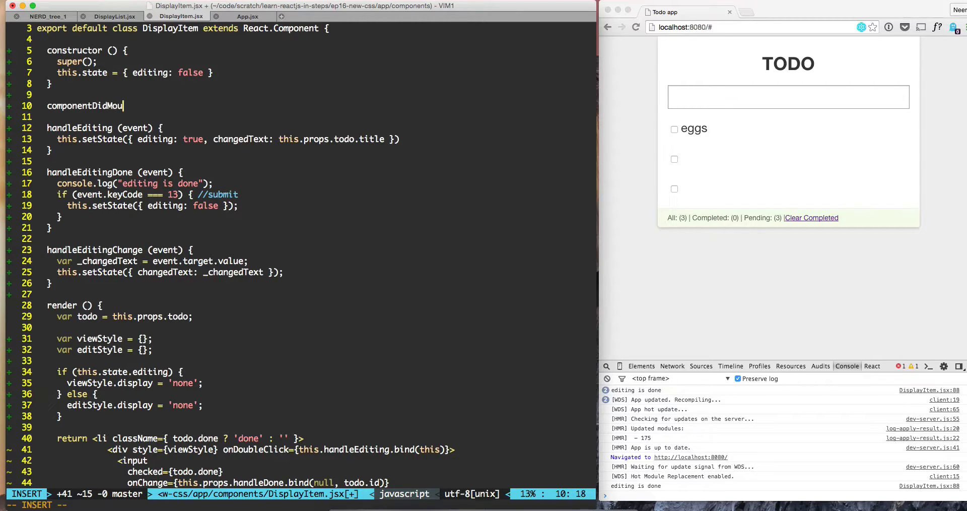
{"action": "type", "text": "nt () {"}
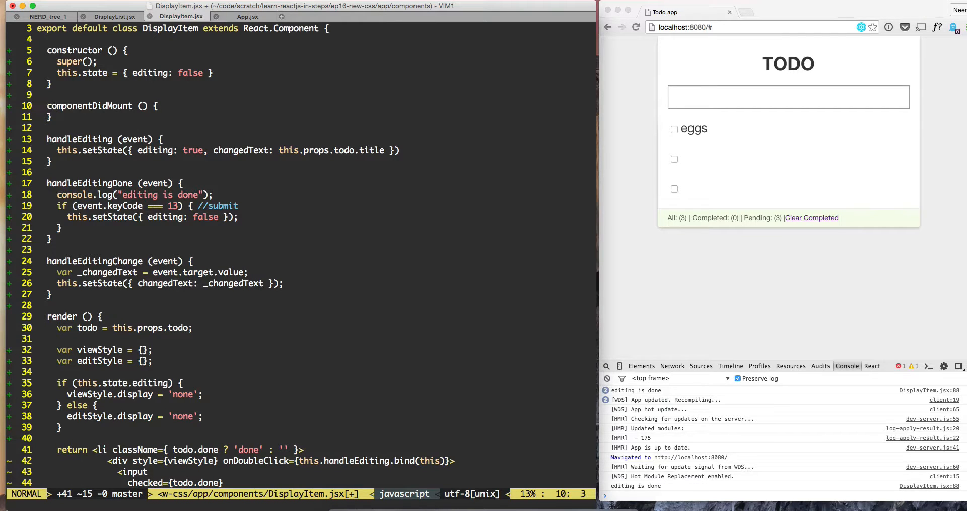
{"action": "type", "text": "cl"}
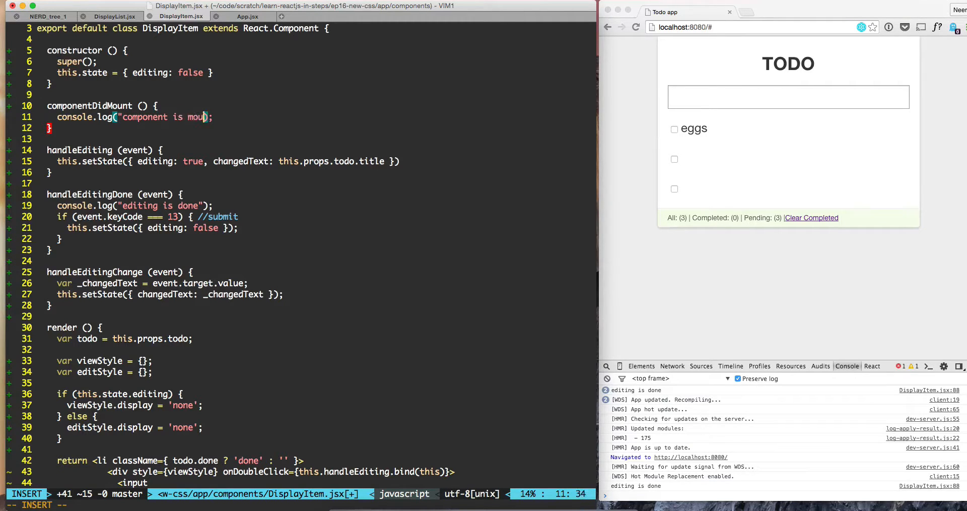
{"action": "type", "text": "nted"}
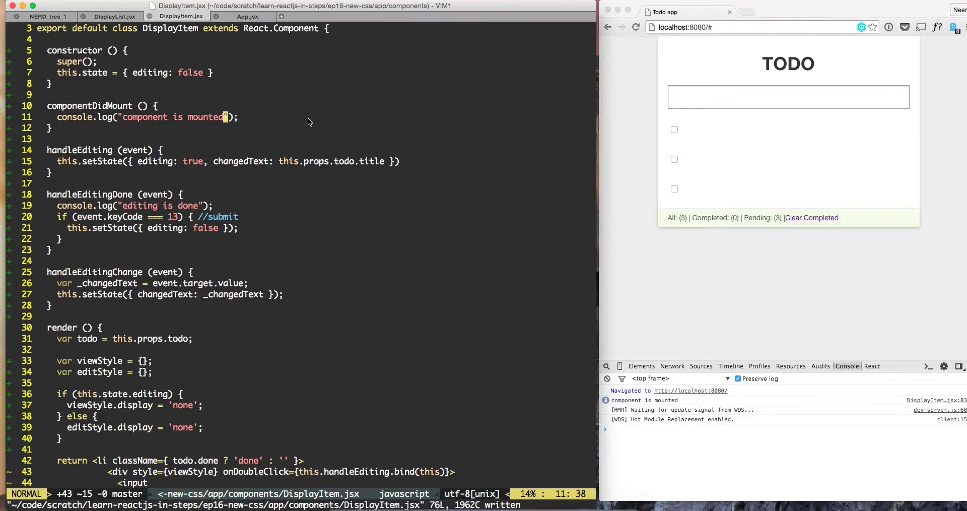
- Make componentDidMount call this.setState({ changedText: this.props.todo.title }), then double-click the eggs todo to test
{"action": "type", "text": "this.set"}
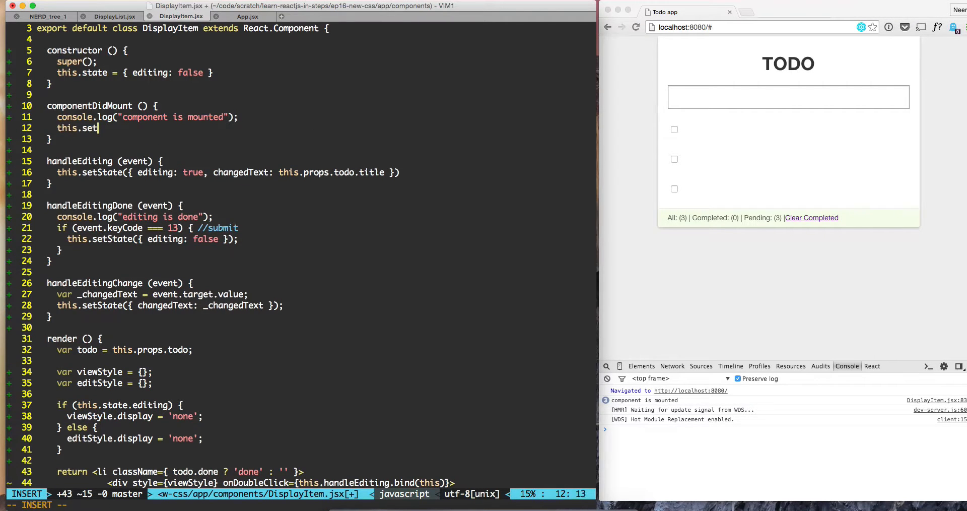
{"action": "type", "text": "State("}
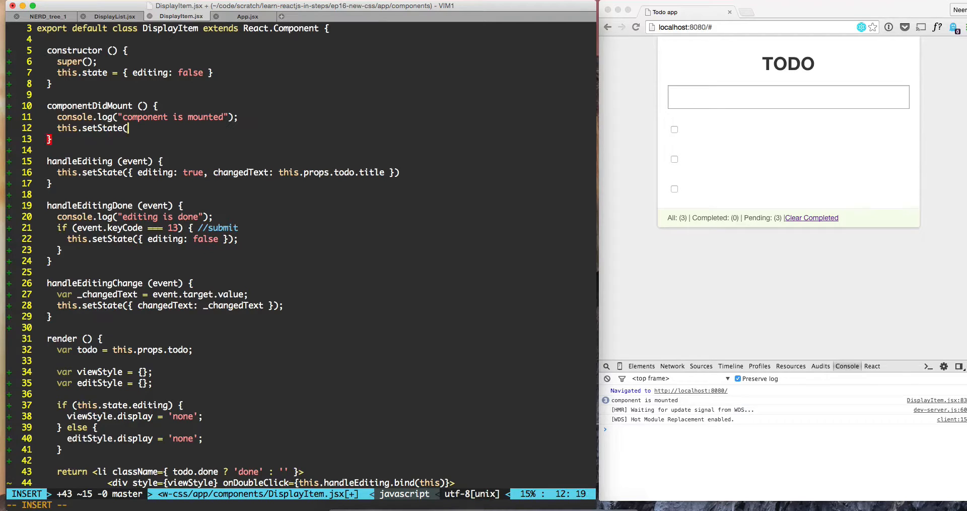
{"action": "type", "text": "{"}
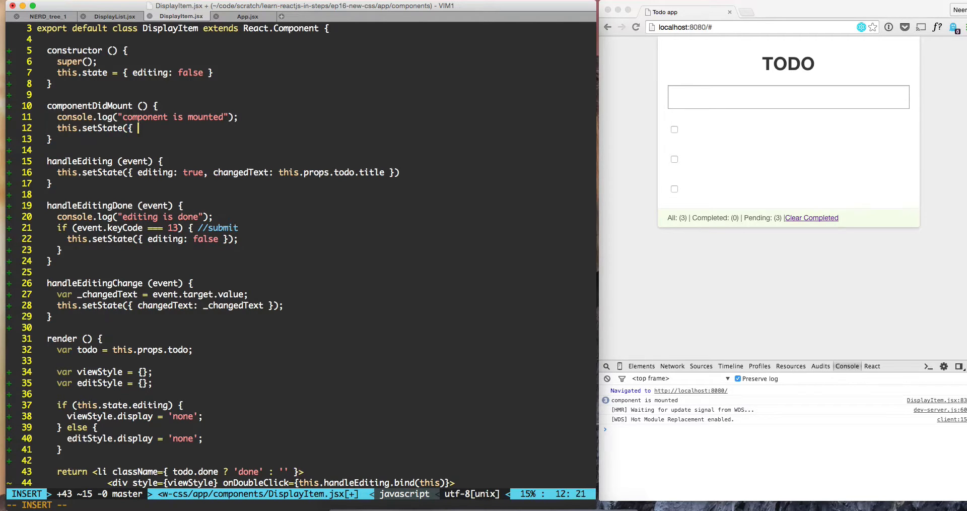
{"action": "type", "text": "changedText"}
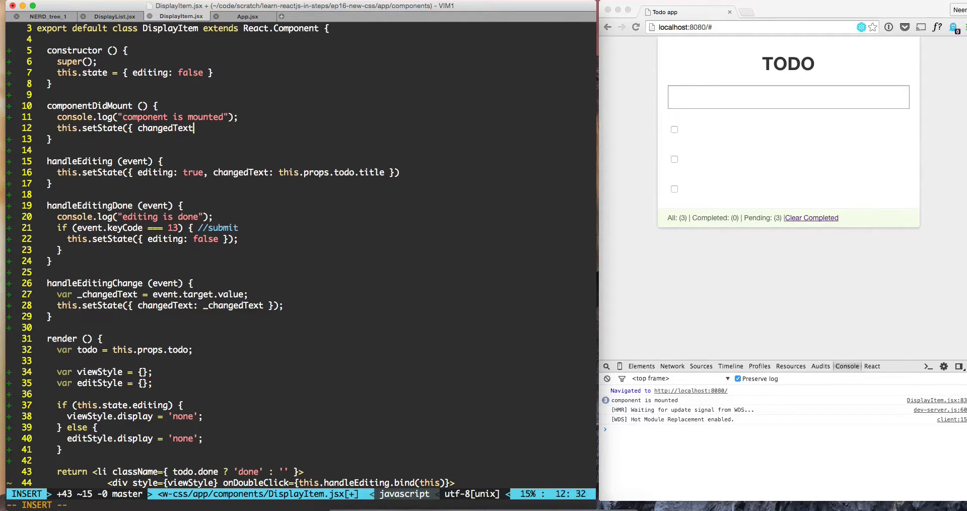
{"action": "type", "text": ":"}
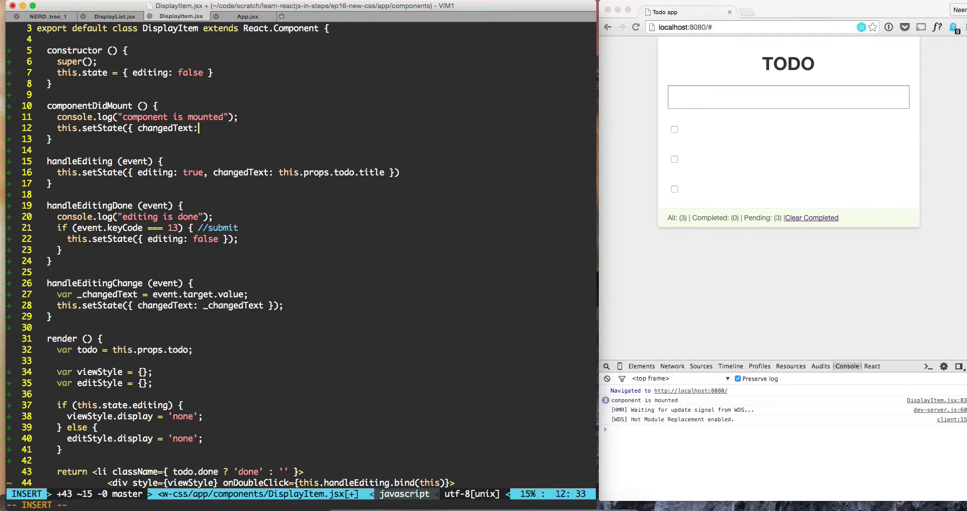
{"action": "type", "text": "this.props.todo.t"}
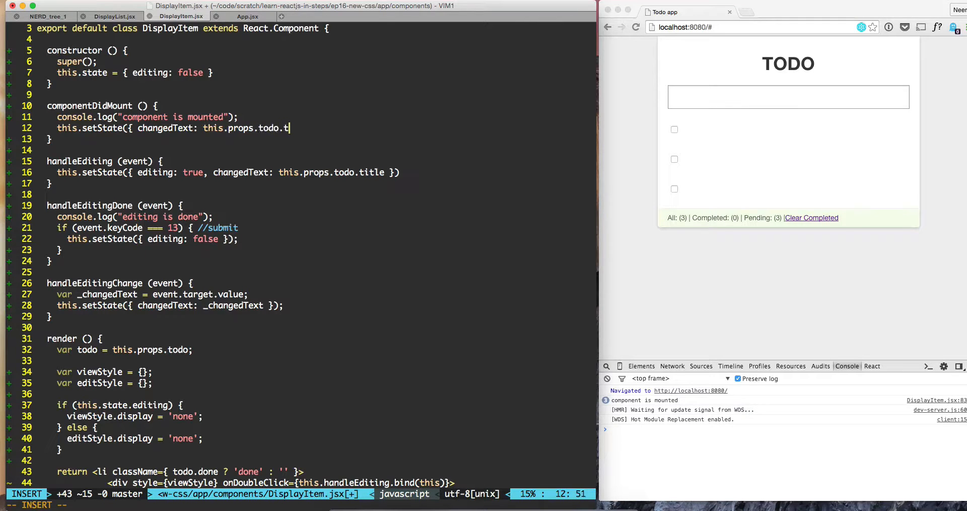
{"action": "type", "text": "itle });"}
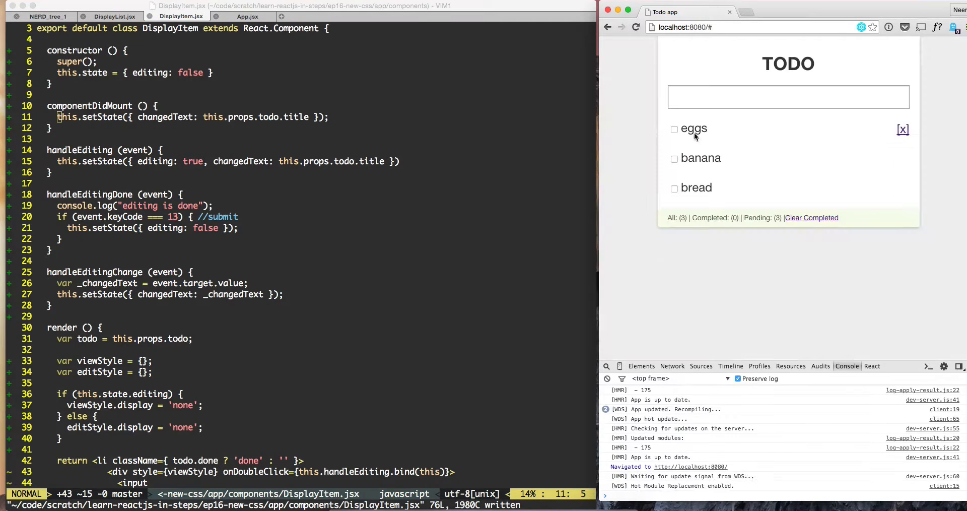
{"action": "double_click", "coordinate": [693, 128]}
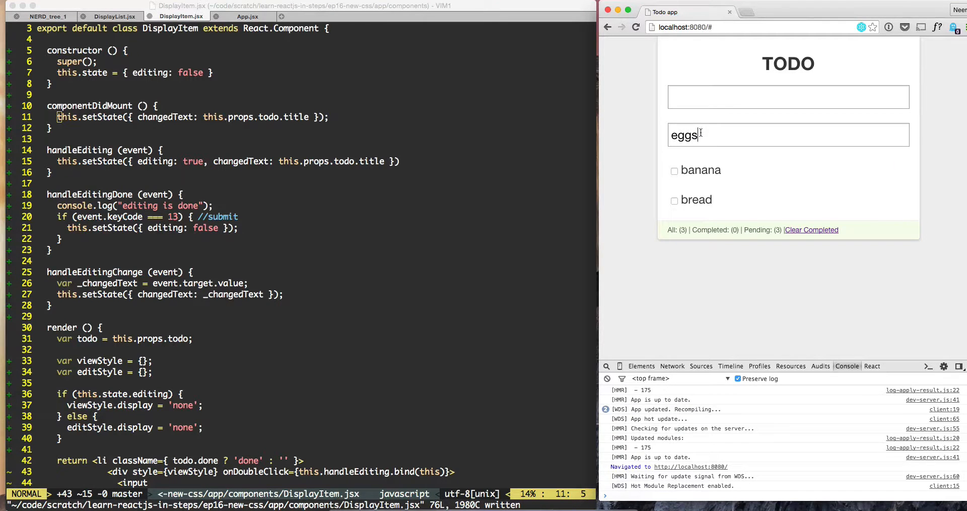